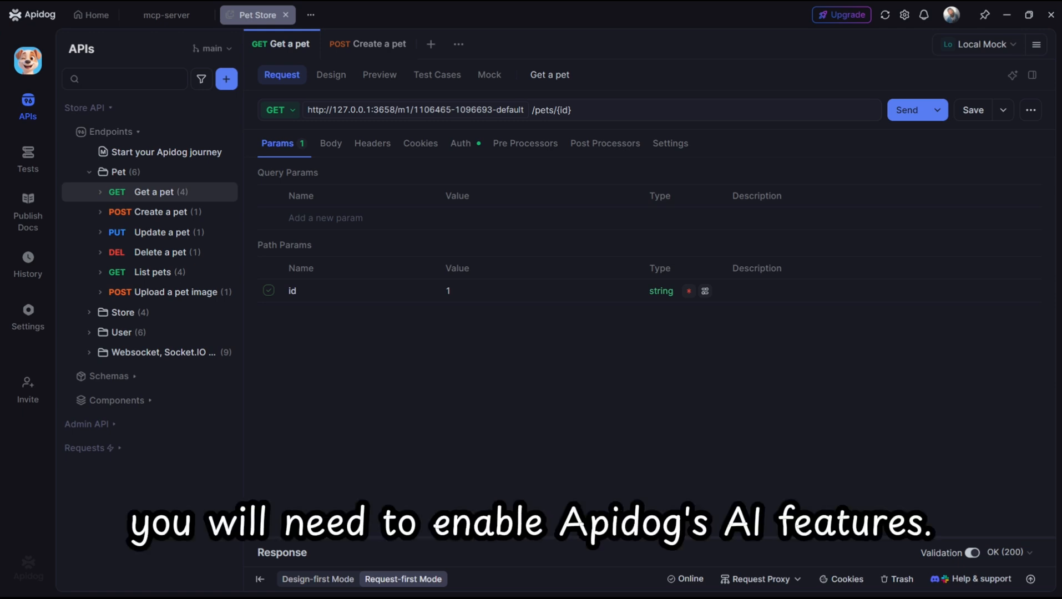
- Return to the Personal Team home page with its project list
click(907, 110)
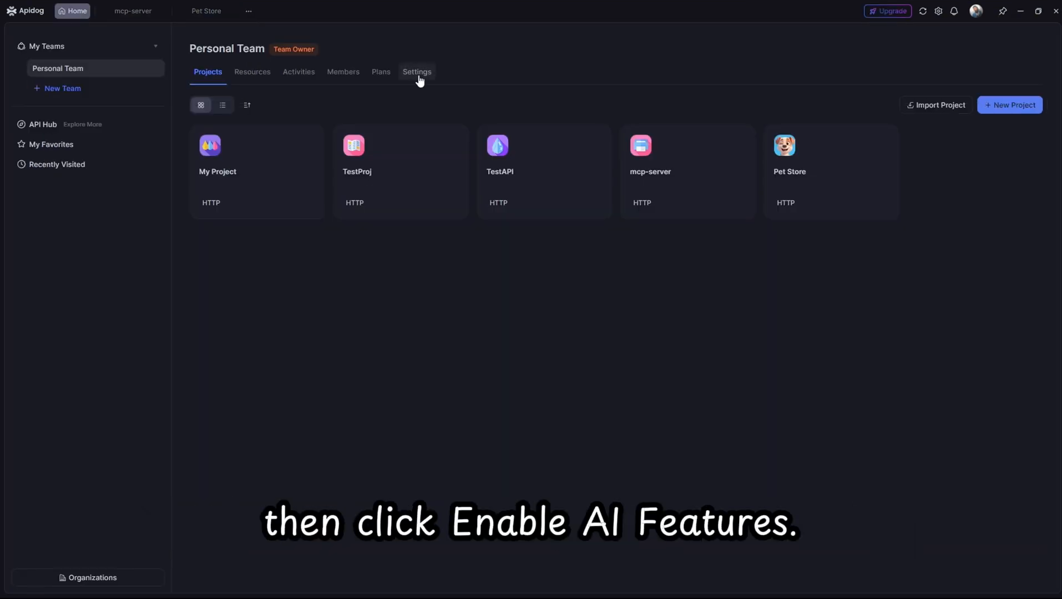
- Switch on Enable AI Features in team settings, then return to the Pet Store project
click(417, 72)
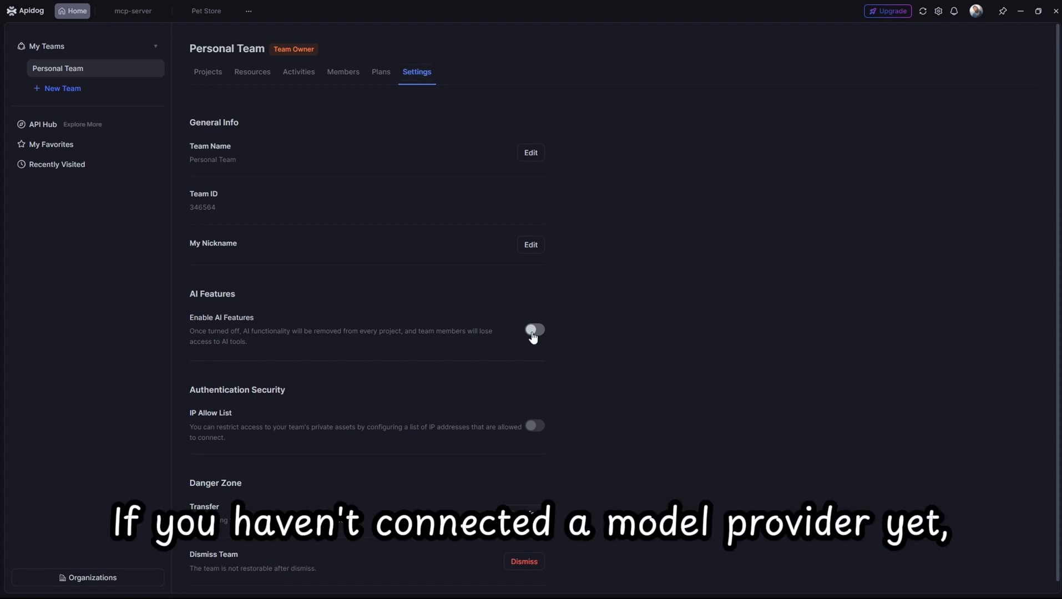
click(534, 331)
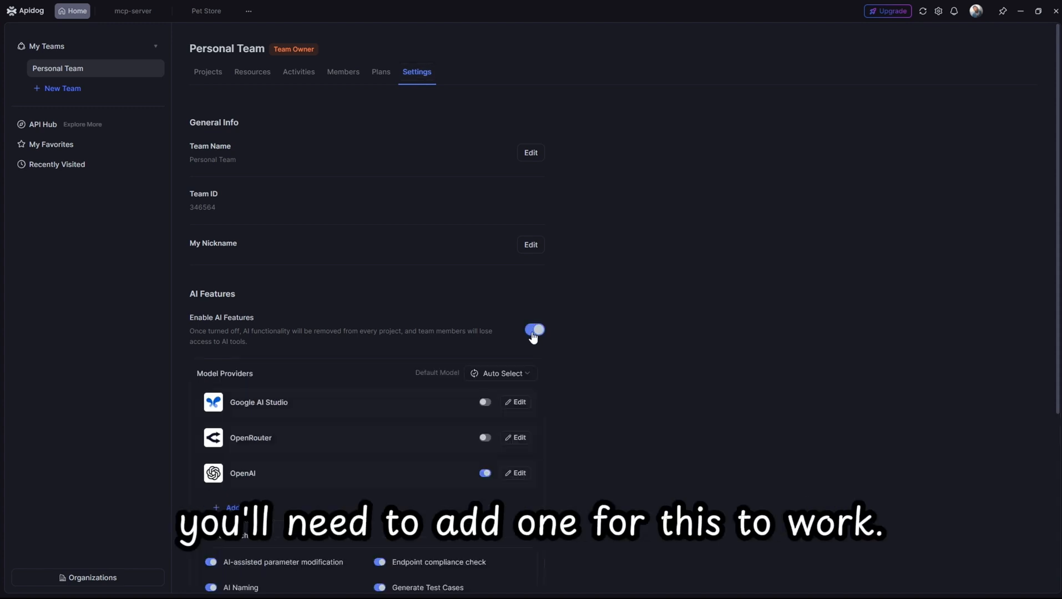
click(207, 72)
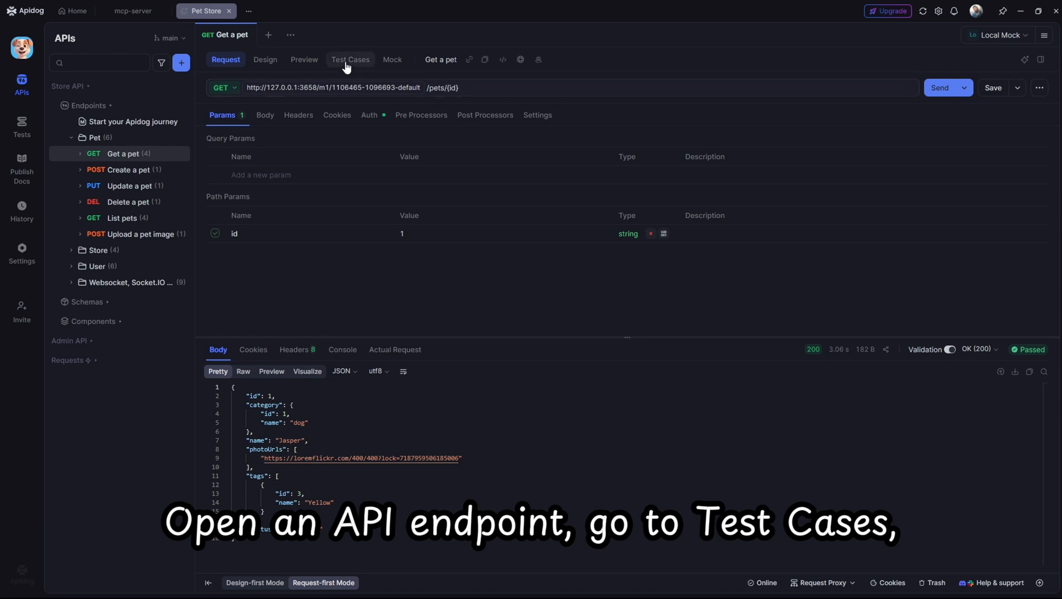
- Start Generate with AI from the Get a pet endpoint's Test Cases view
click(351, 60)
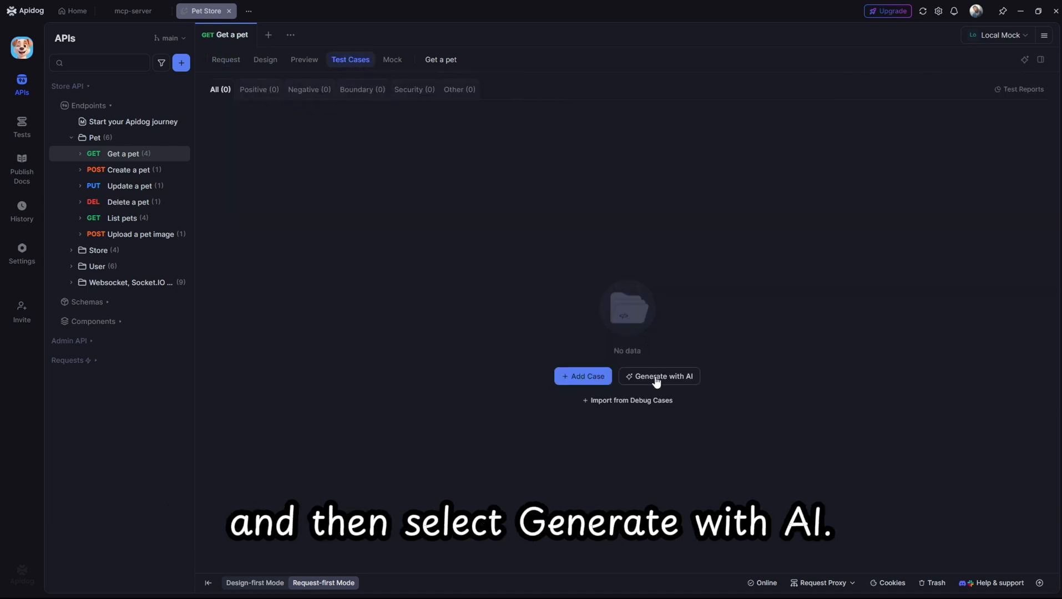
click(658, 377)
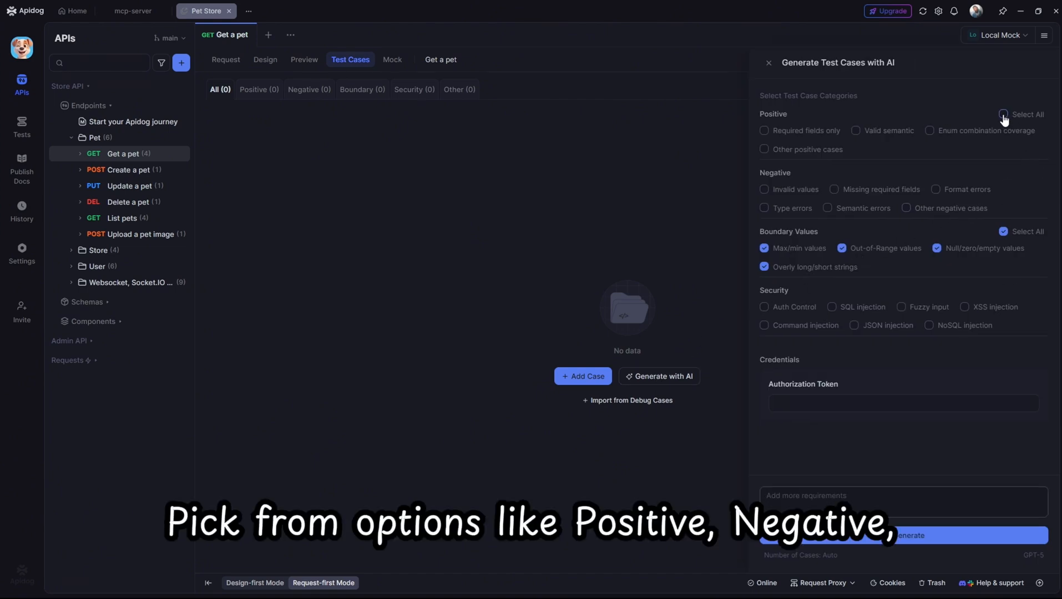
- Select all Positive categories and generate the AI test cases for Get a pet
click(1004, 115)
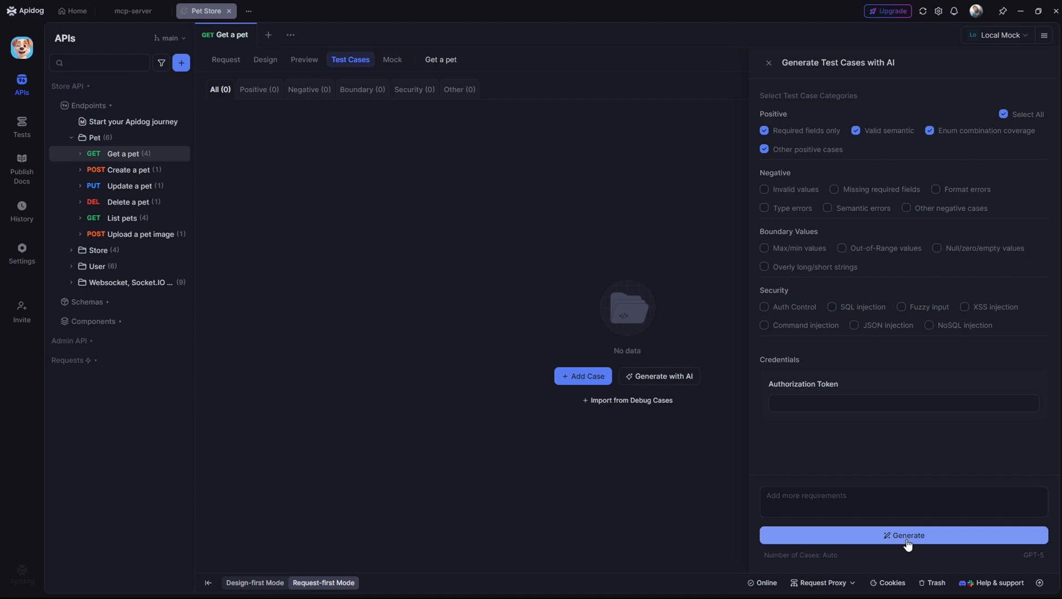
click(903, 534)
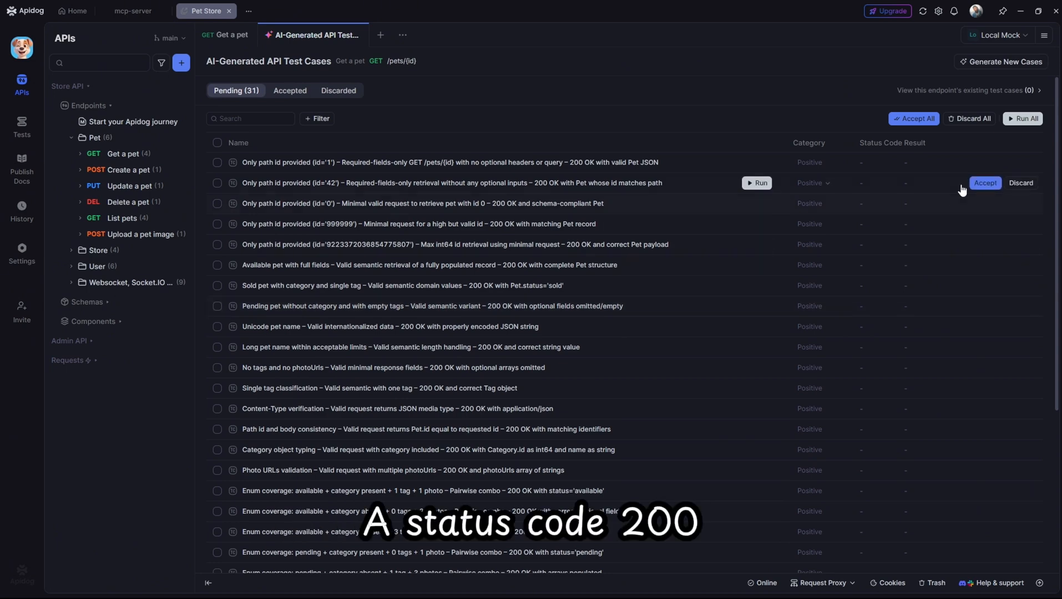
- Run All on the 31 pending AI-generated test cases and review the 200 Passed results
click(1022, 119)
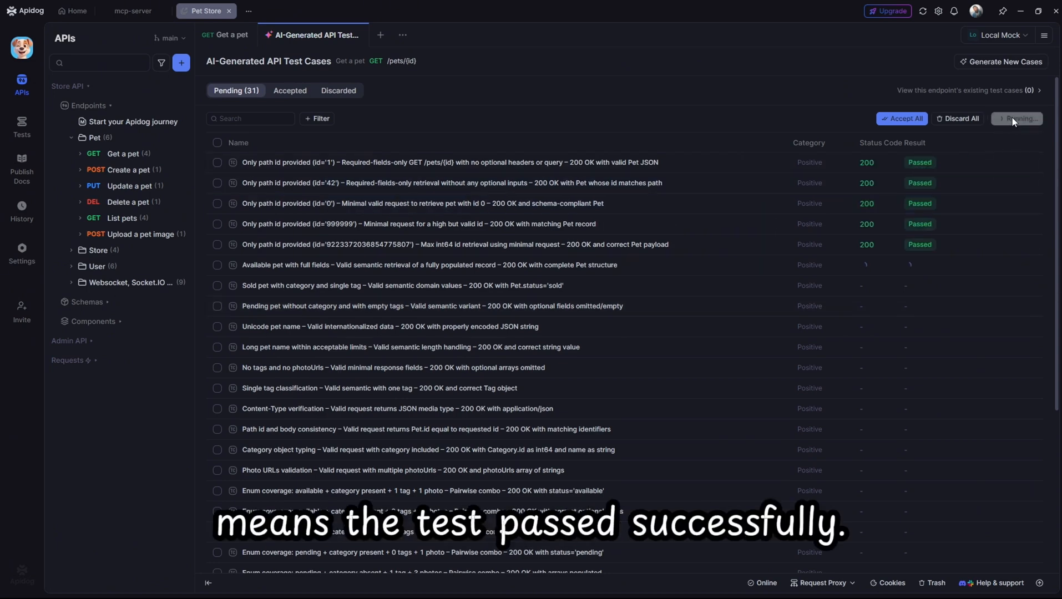
scroll(down, 3)
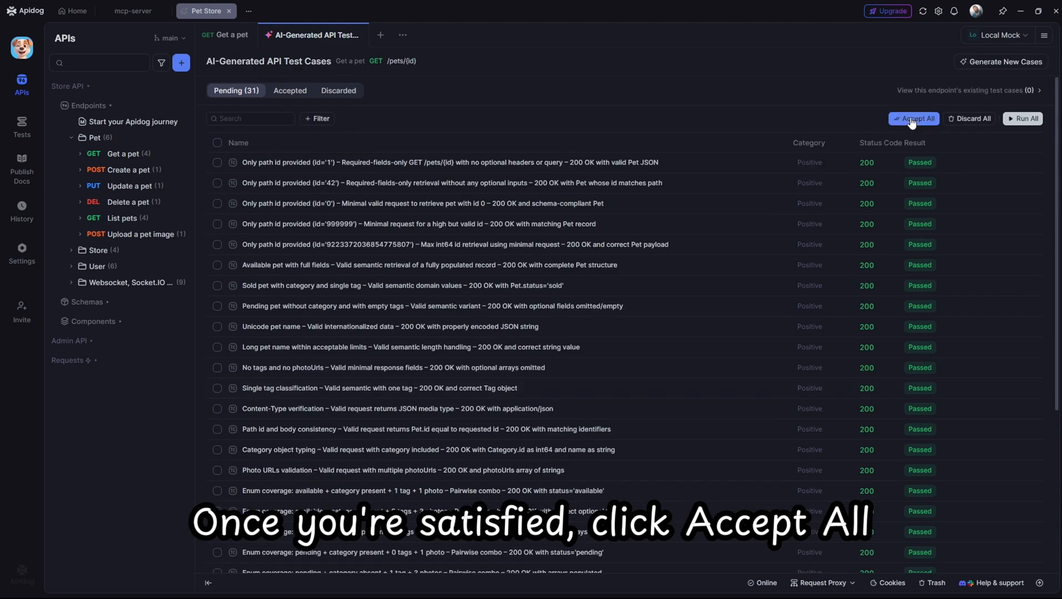
- Accept All pending test cases until none remain, then view the 31 in the Accepted list
click(913, 118)
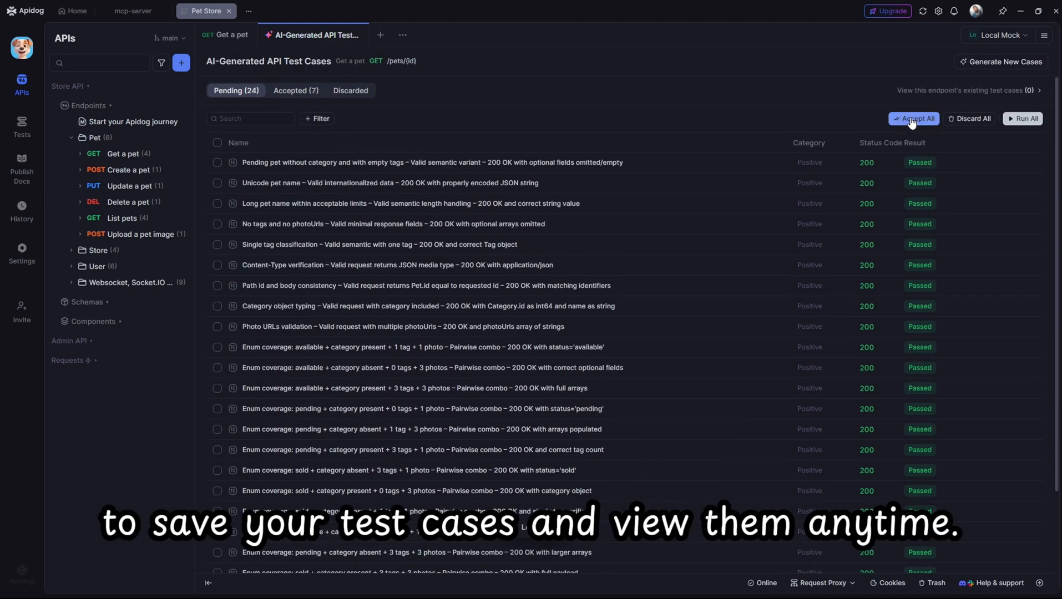
click(913, 118)
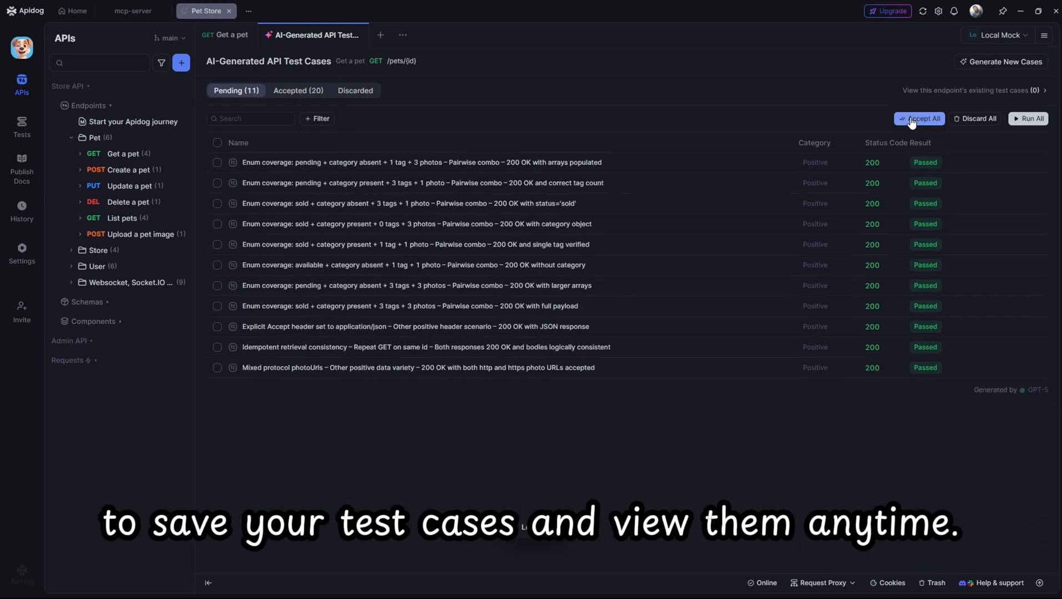
click(919, 119)
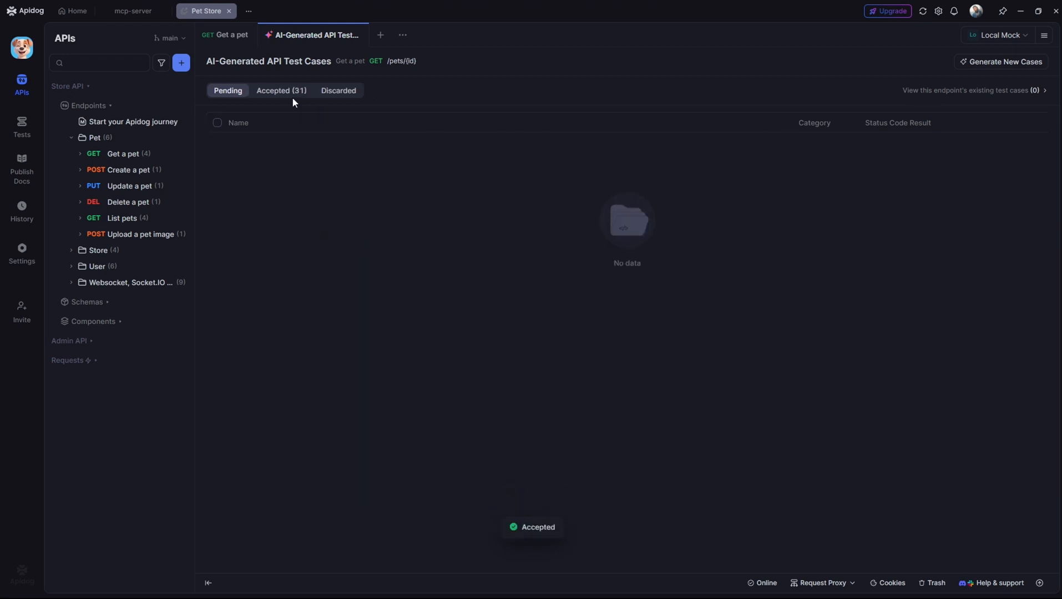
click(280, 90)
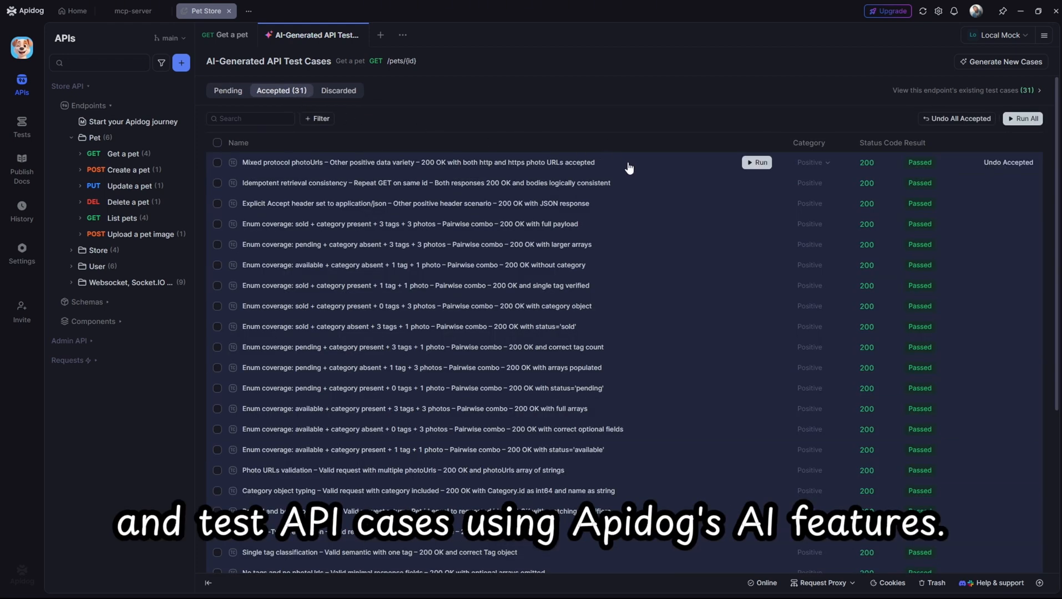